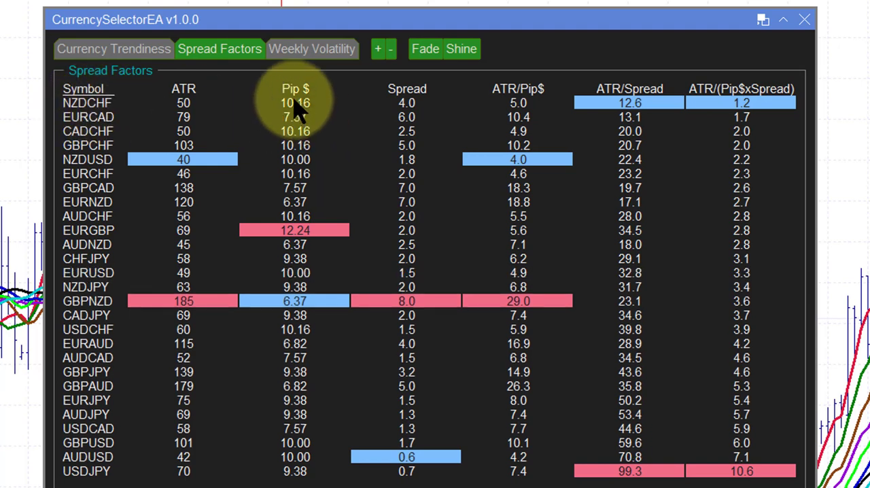
- Bring up the slideshow's closing slide listing the six Currency Selector Forex Robot training videos
scroll("down", 3)
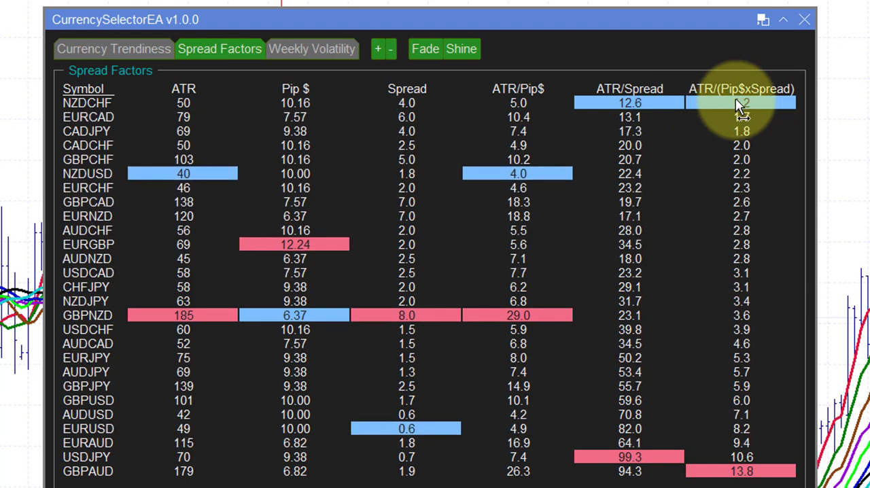
mouse_move(754, 112)
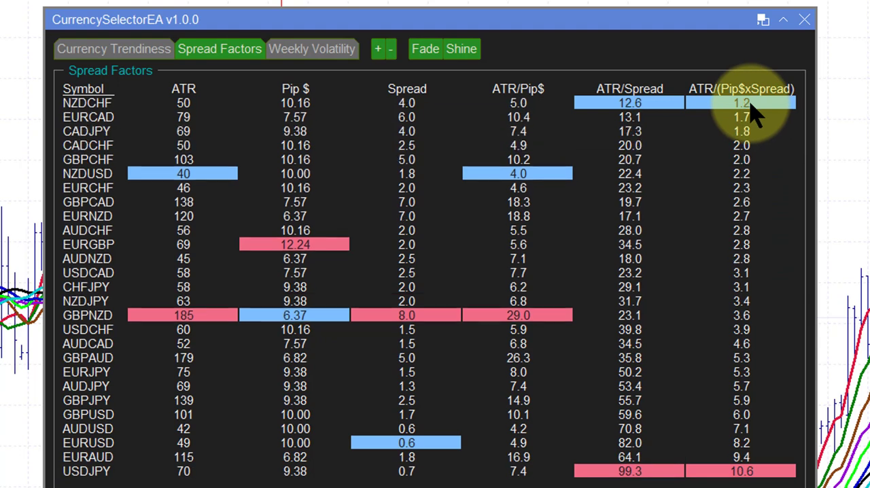
mouse_move(755, 476)
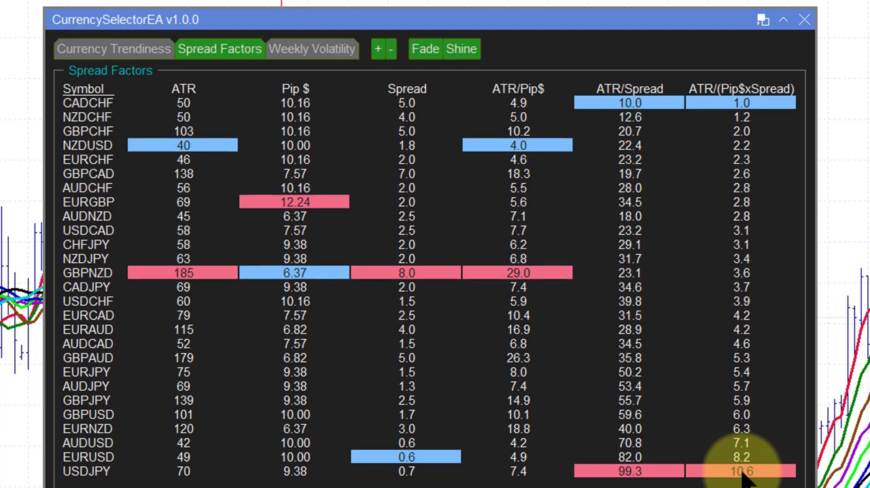
mouse_move(776, 68)
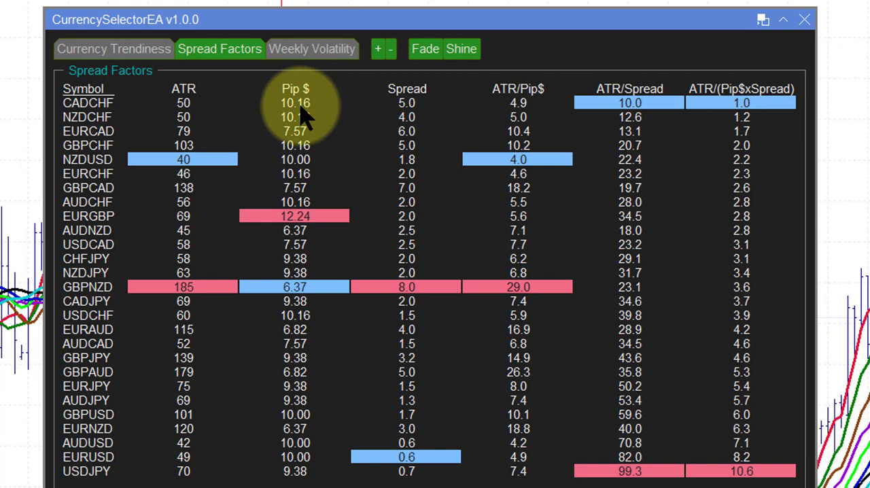
mouse_move(406, 116)
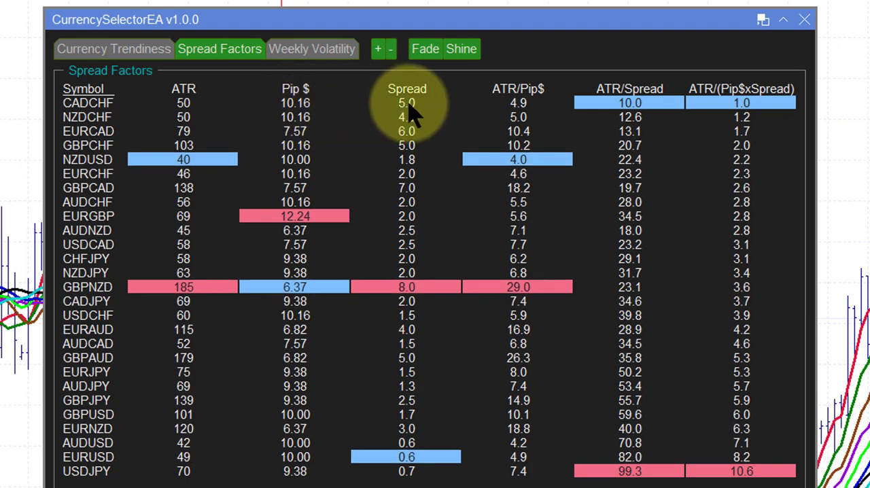
mouse_move(418, 119)
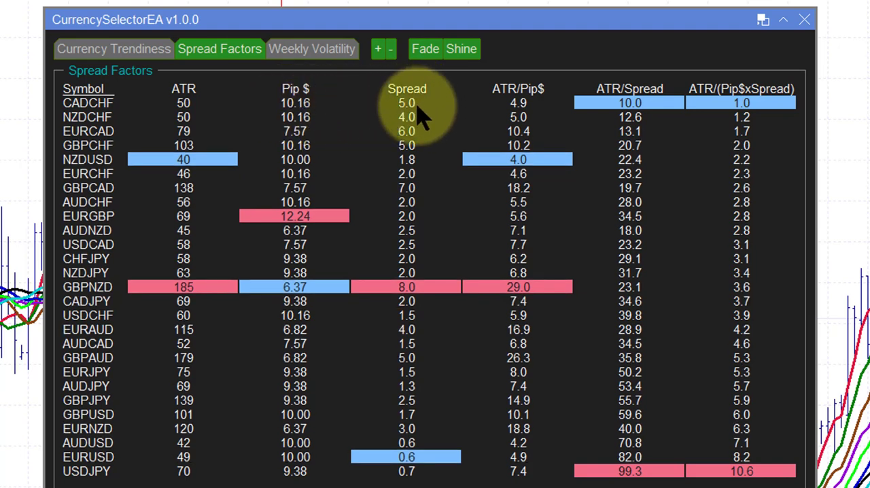
mouse_move(184, 109)
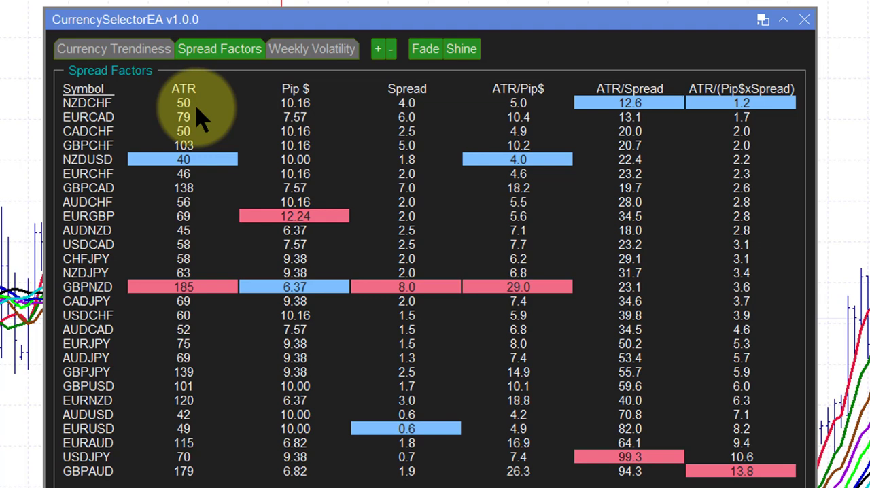
left_click(183, 88)
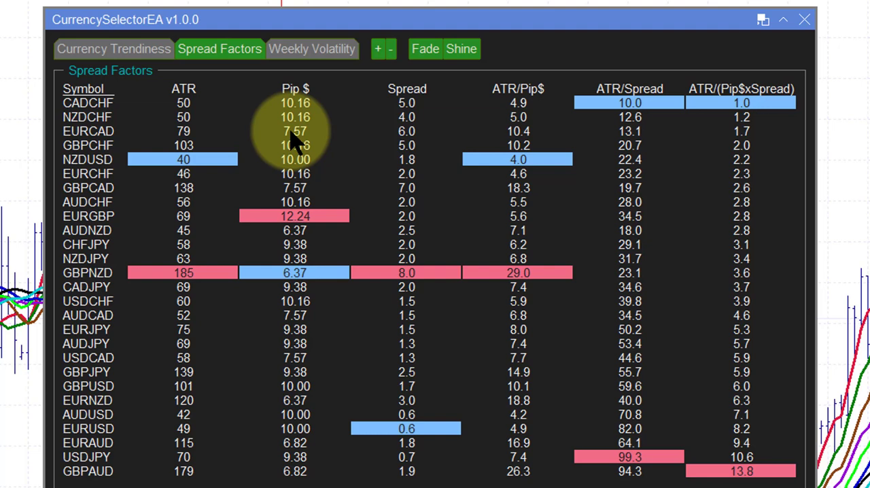
left_click(183, 89)
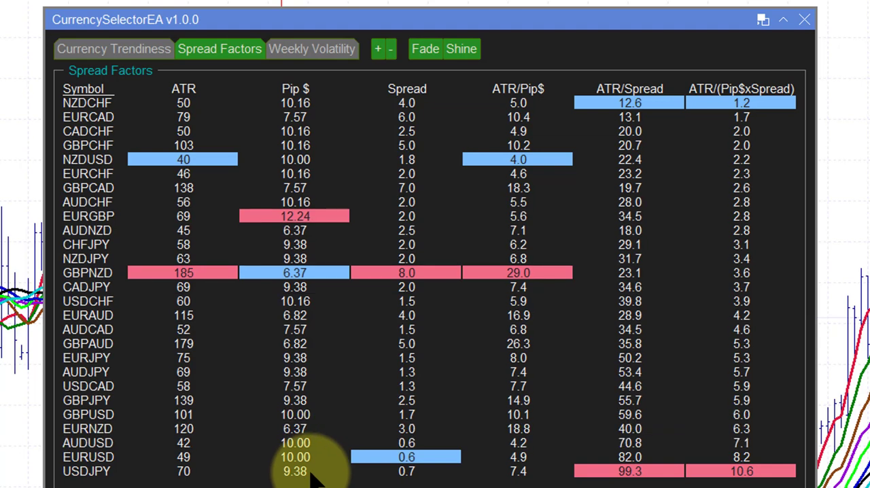
mouse_move(406, 469)
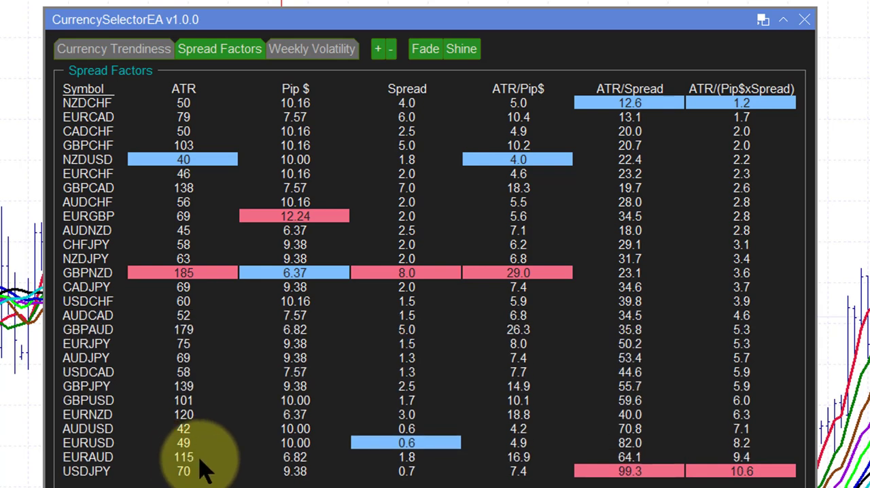
scroll("down", 3)
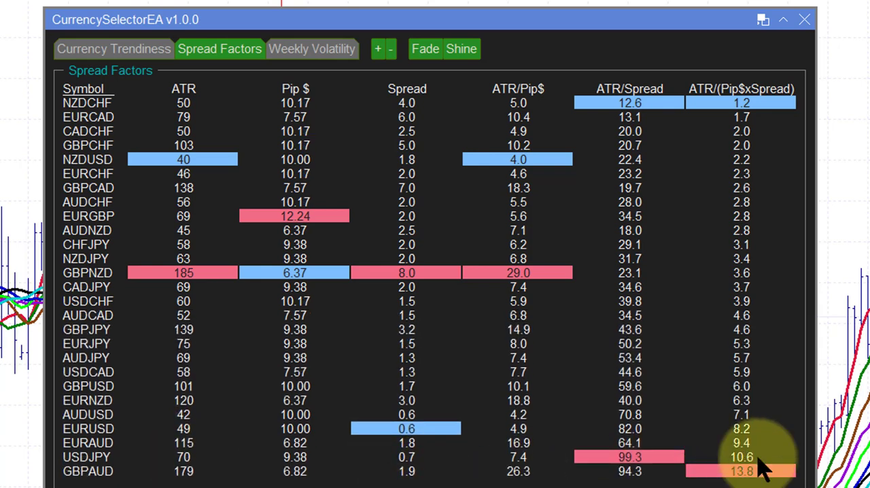
mouse_move(347, 469)
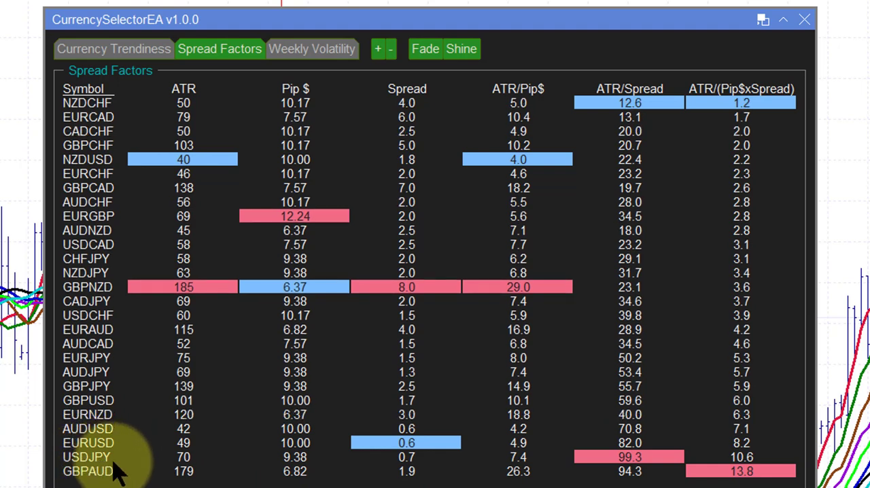
mouse_move(198, 129)
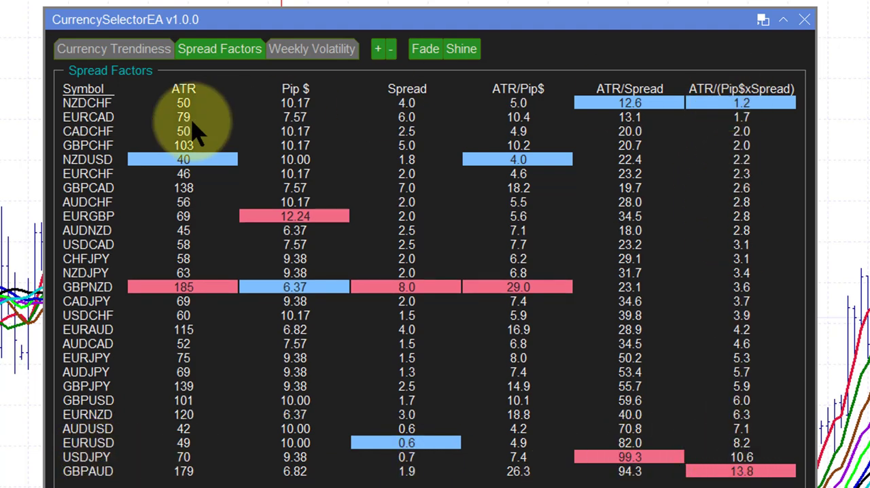
mouse_move(85, 259)
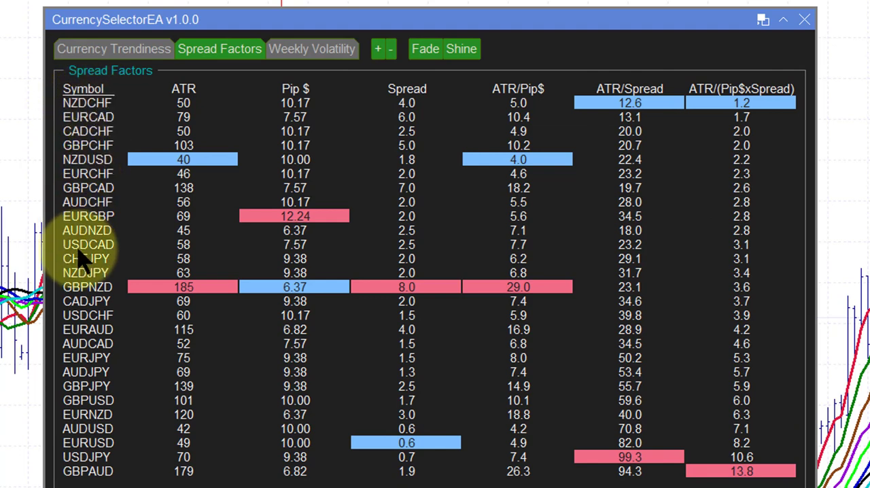
mouse_move(769, 245)
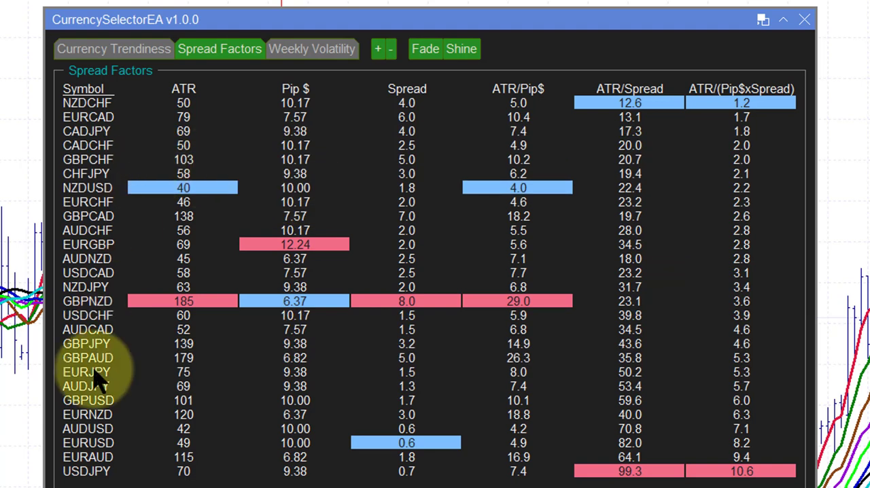
mouse_move(130, 188)
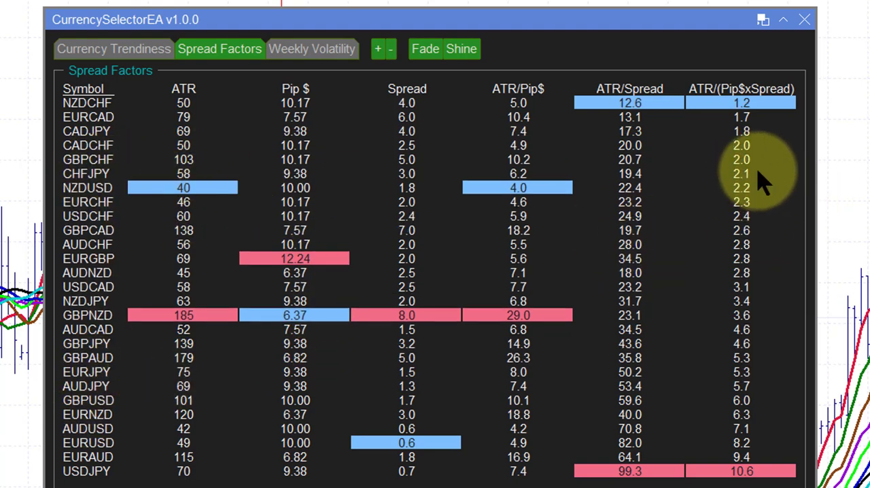
mouse_move(728, 218)
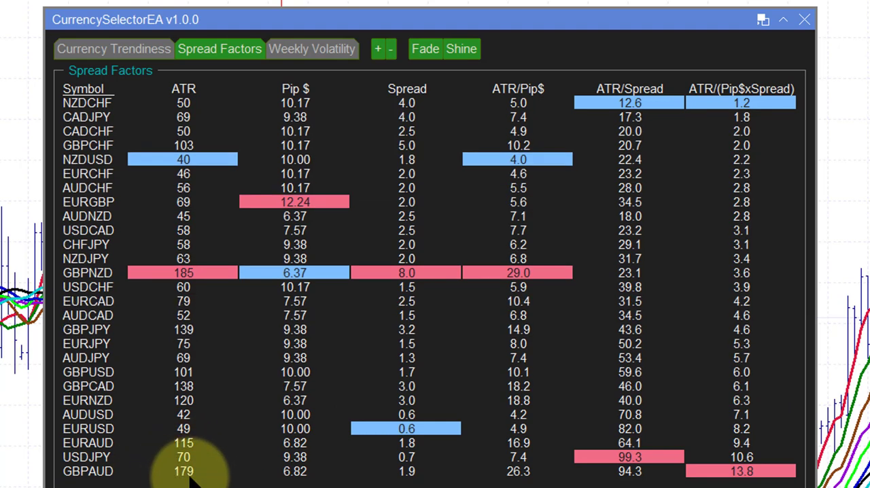
mouse_move(748, 472)
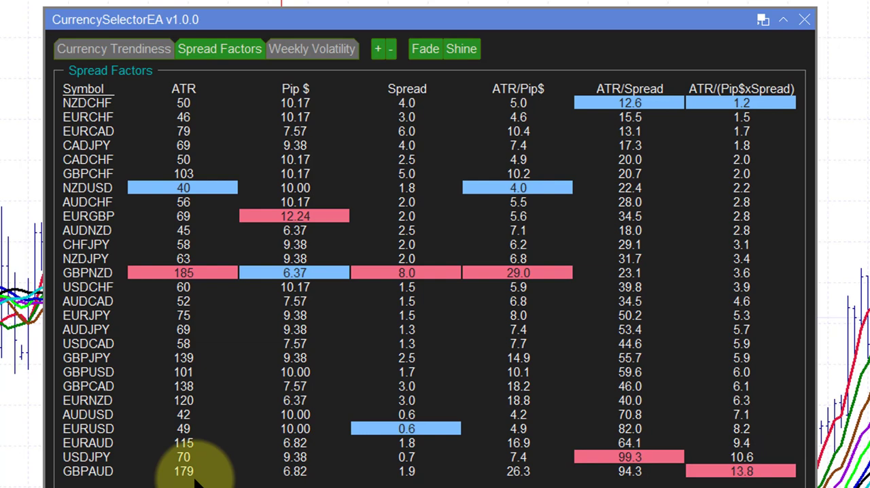
mouse_move(748, 476)
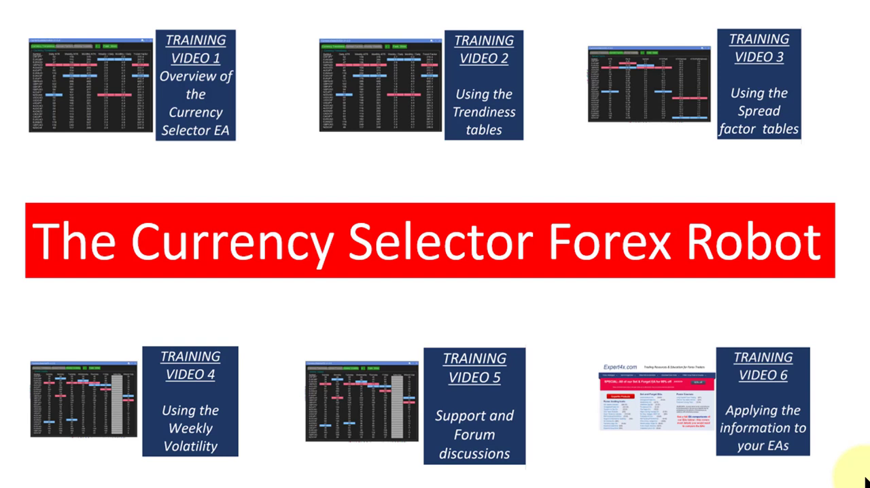
mouse_move(823, 20)
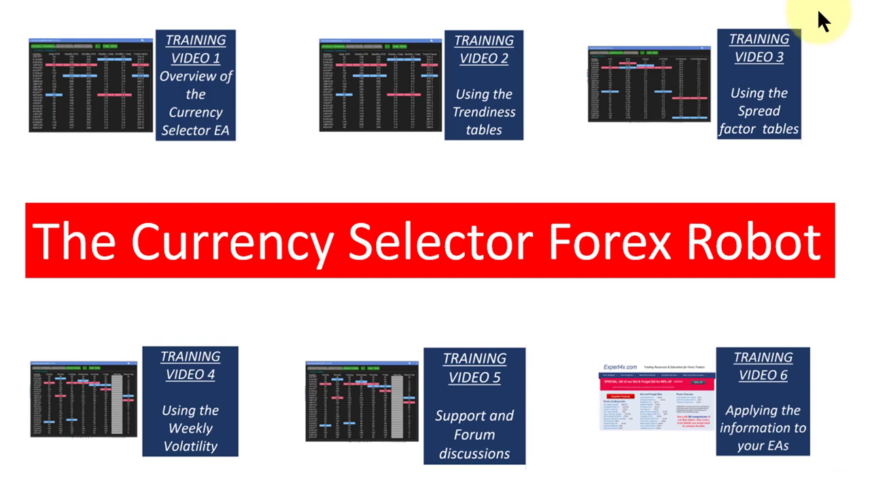